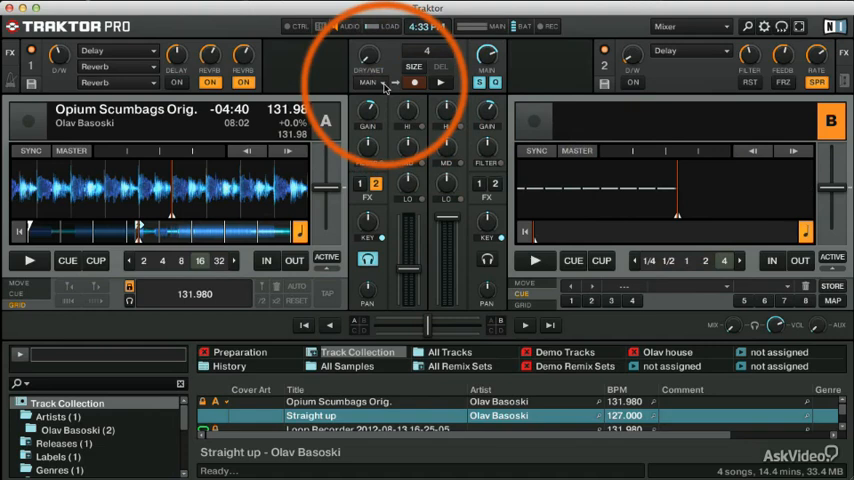
# - Set the loop recorder's capture source from its dropdown in the top bar
pyautogui.click(366, 82)
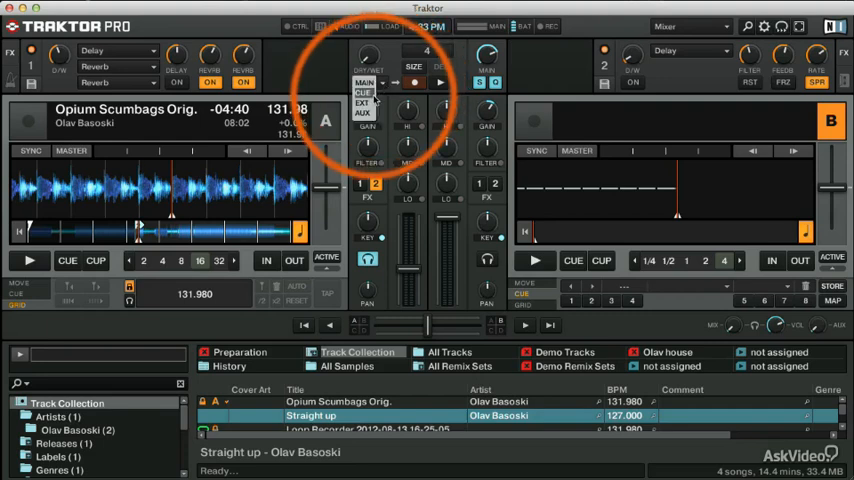
pyautogui.click(364, 112)
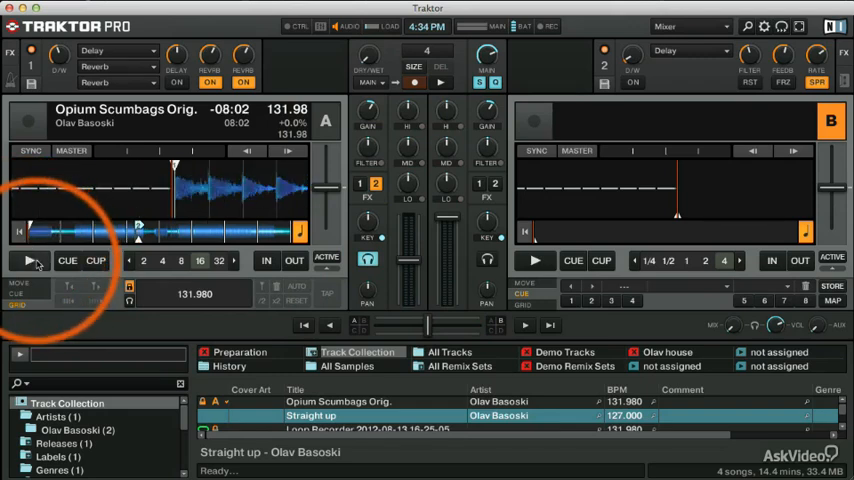
# - Play the Opium Scumbags track on deck A through its mixer channel
pyautogui.click(28, 260)
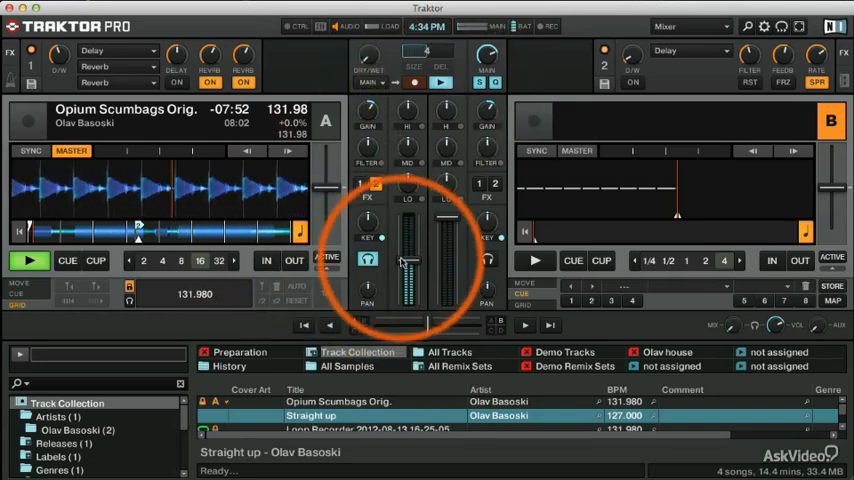
pyautogui.click(376, 184)
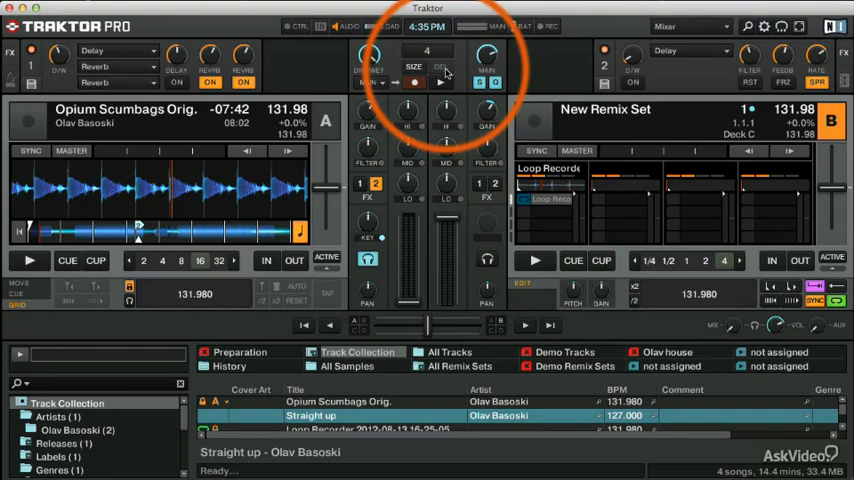
# - Record a loop from the playing track with the loop recorder
pyautogui.click(532, 260)
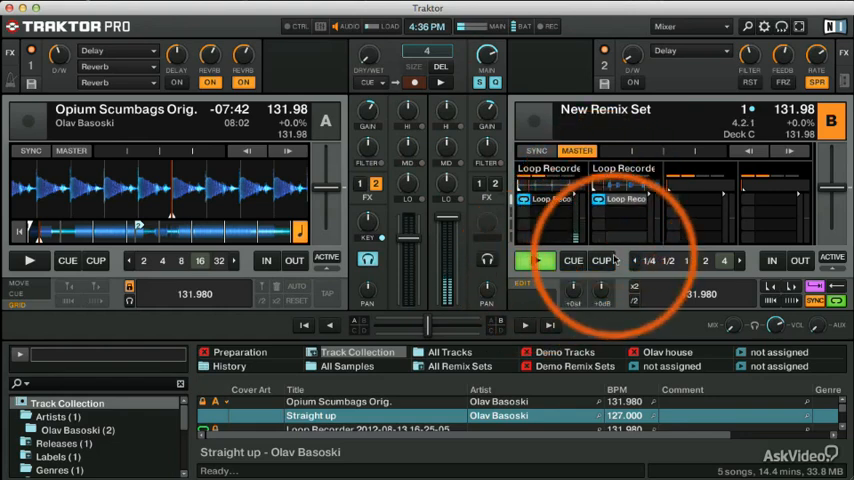
# - Trigger the recorded loop in deck B's remix set slot
pyautogui.click(536, 260)
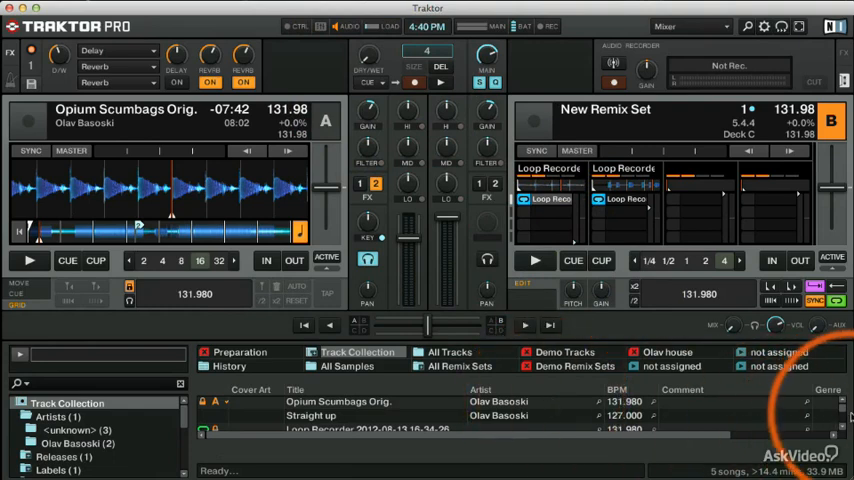
# - Locate the Loop Recorder entries in the collection and begin renaming the first one
pyautogui.scroll(-3)
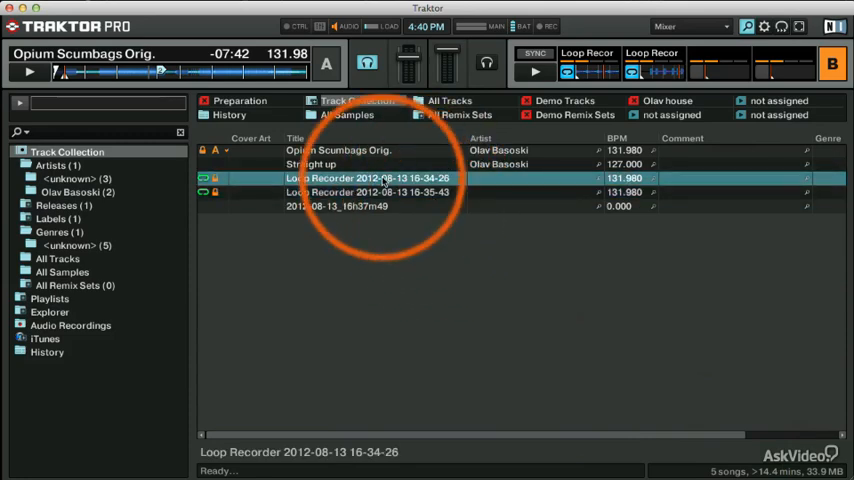
pyautogui.doubleClick(380, 178)
pyautogui.write('Loop opium 1')
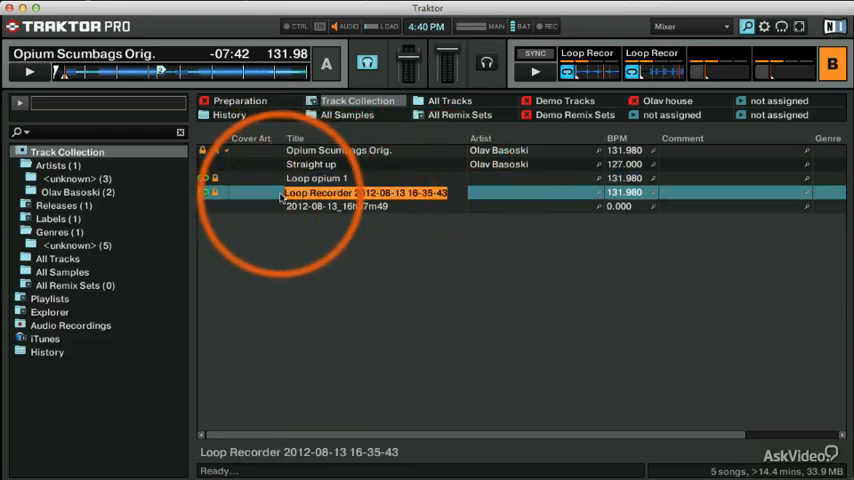
# - Begin renaming the second recorded loop after titling the first 'Loop opium 1'
pyautogui.doubleClick(340, 192)
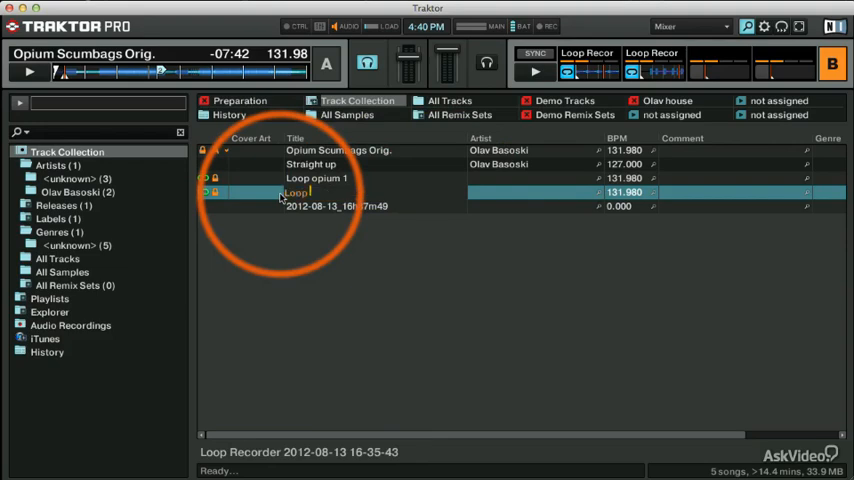